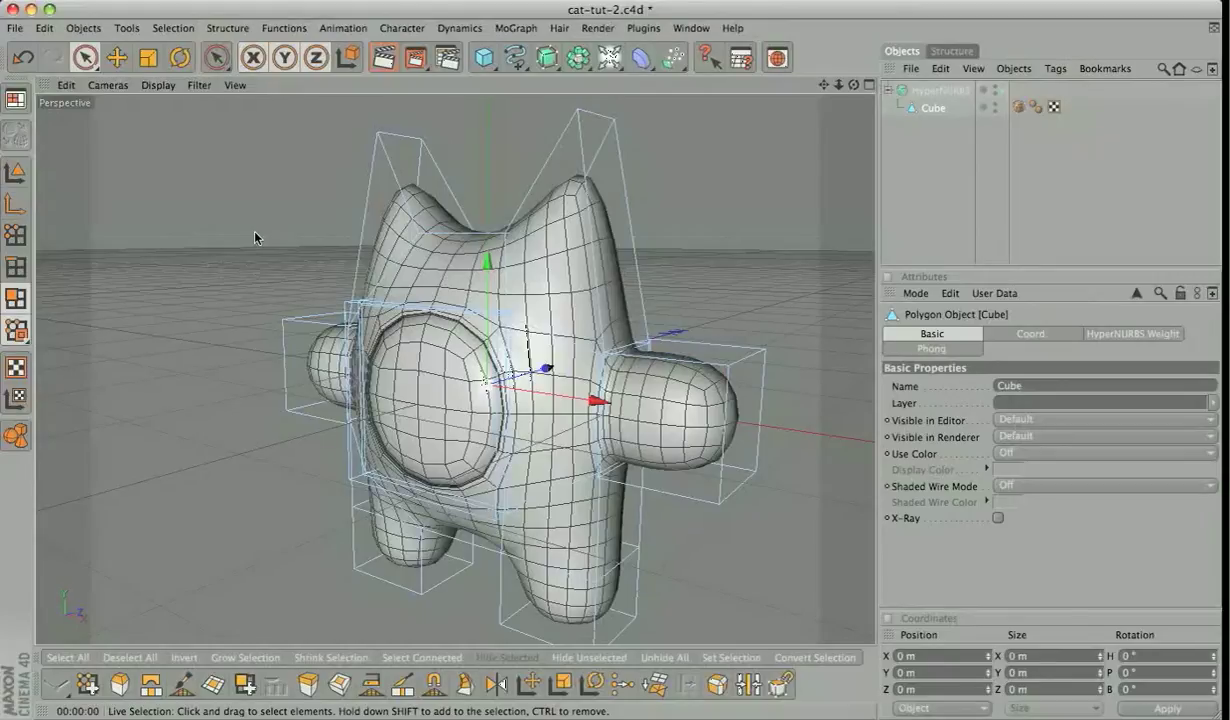
# Bring up the File menu over the finished cat scene
pyautogui.click(16, 28)
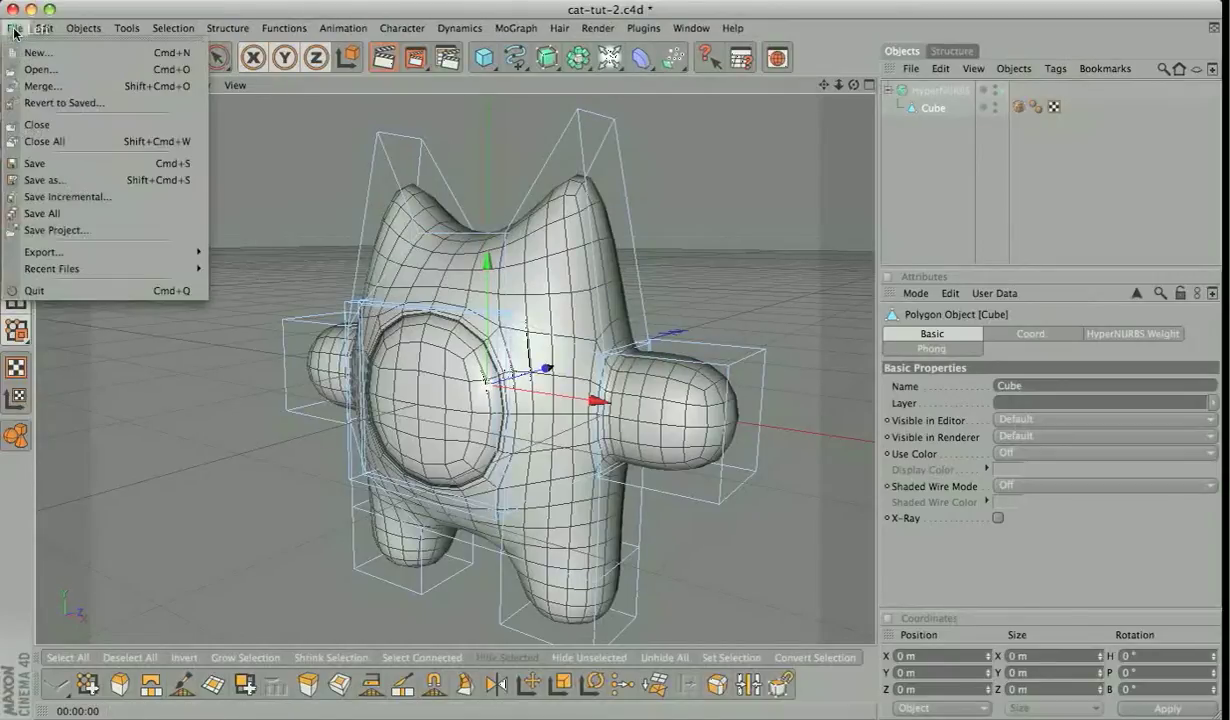
# Create a new scene with a 3x3-segmented cube made editable
pyautogui.click(38, 52)
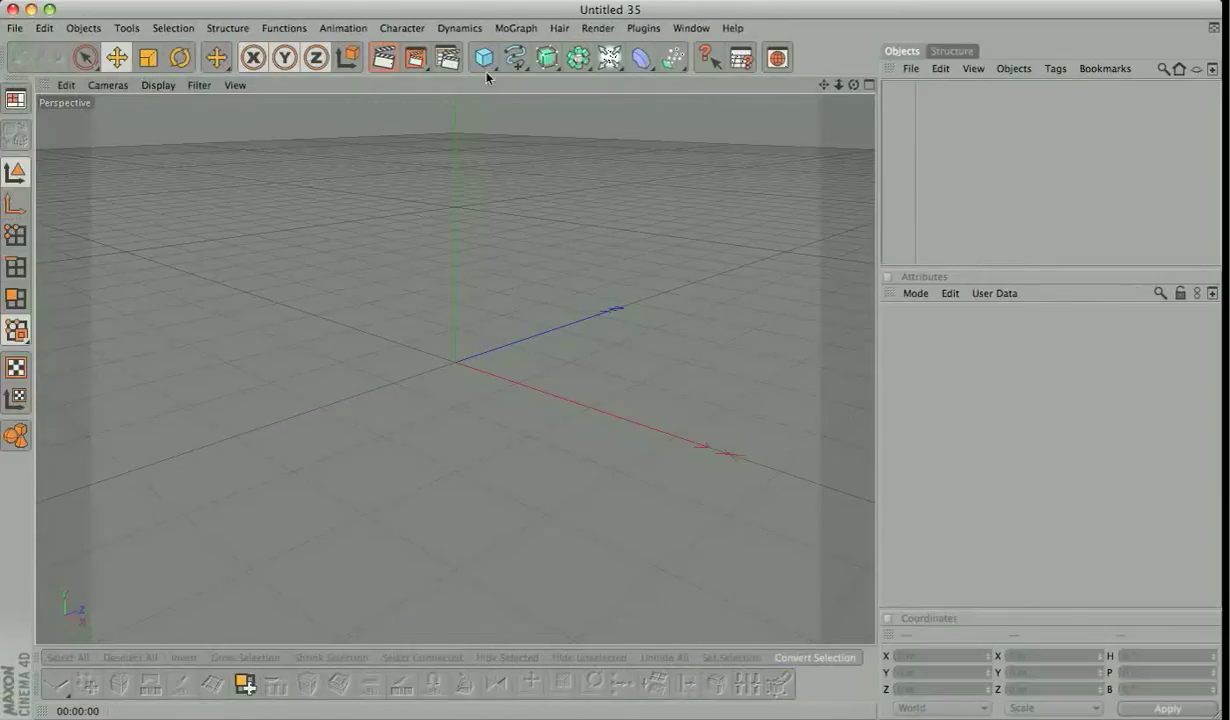
pyautogui.click(484, 56)
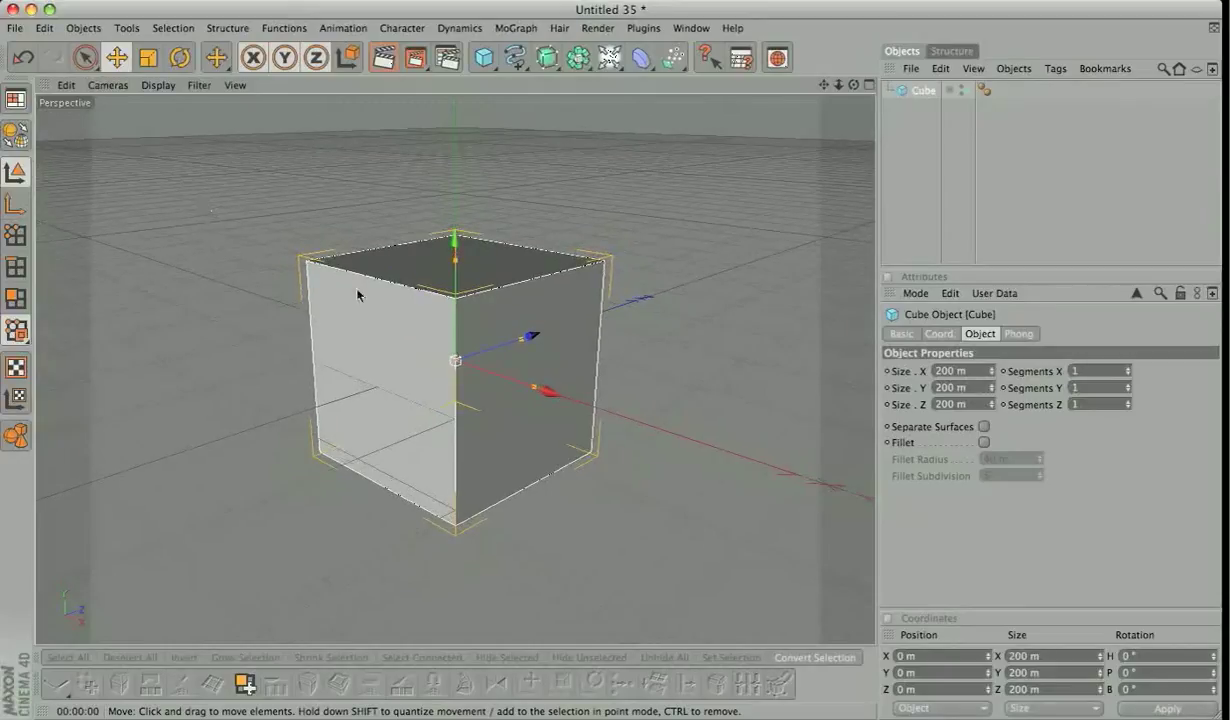
pyautogui.click(148, 56)
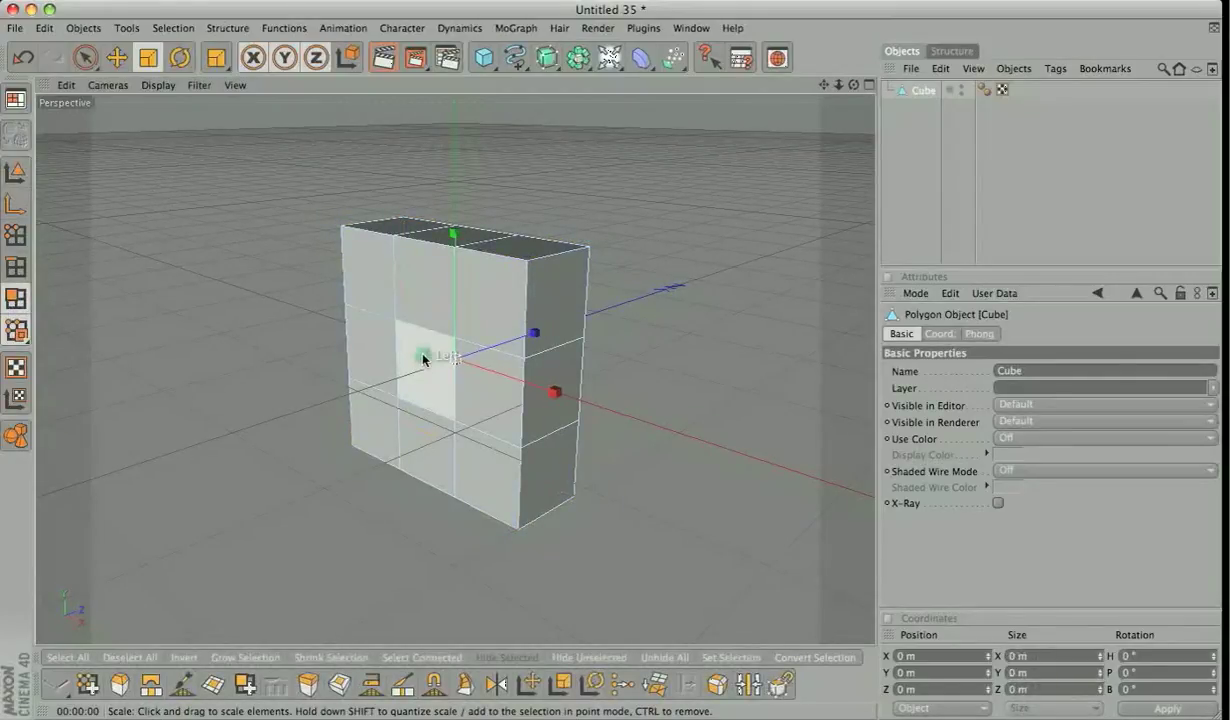
# Scale the cube along Z into a thinner body slab and view its underside
pyautogui.moveTo(422, 358); pyautogui.dragTo(422, 370)
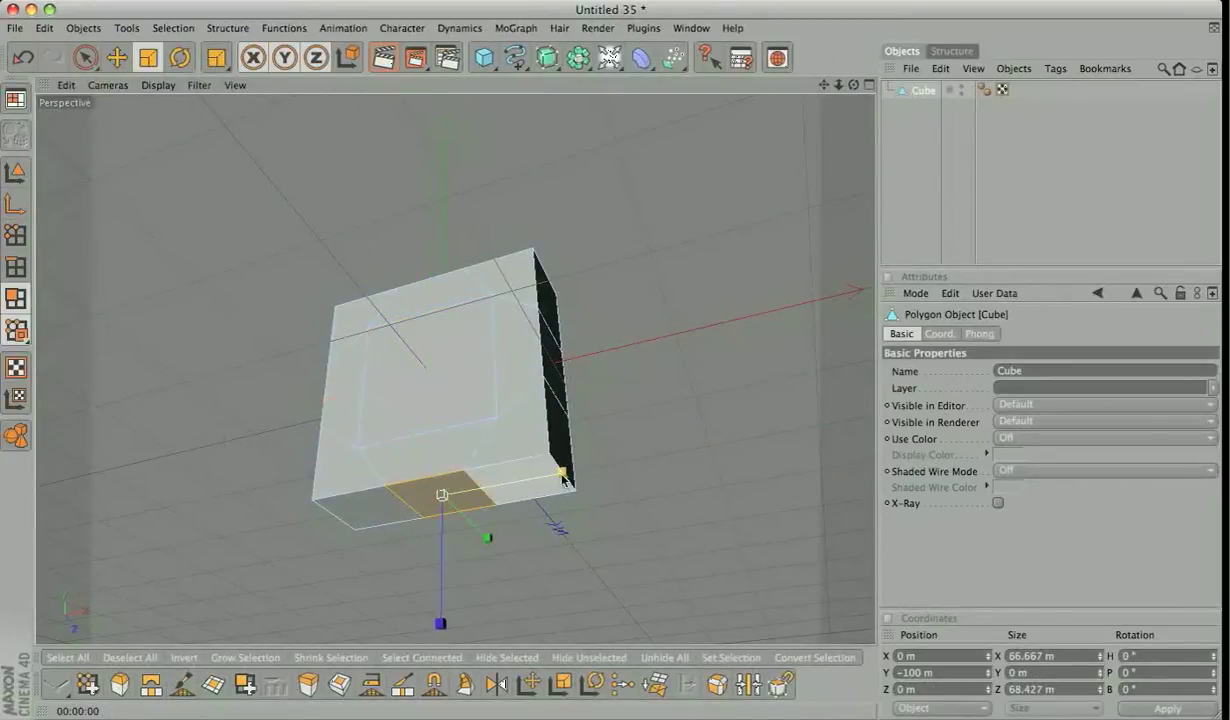
pyautogui.moveTo(564, 476); pyautogui.dragTo(560, 478)
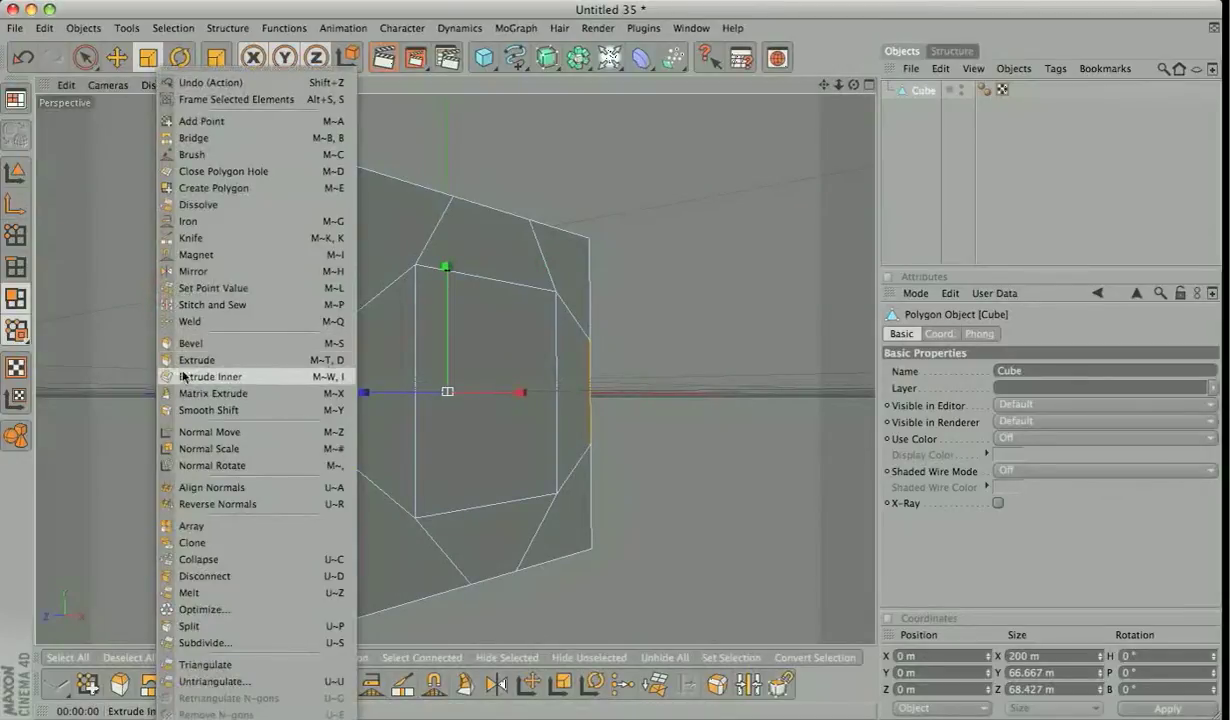
# Inset the side faces with Extrude Inner to prepare the arms
pyautogui.click(210, 376)
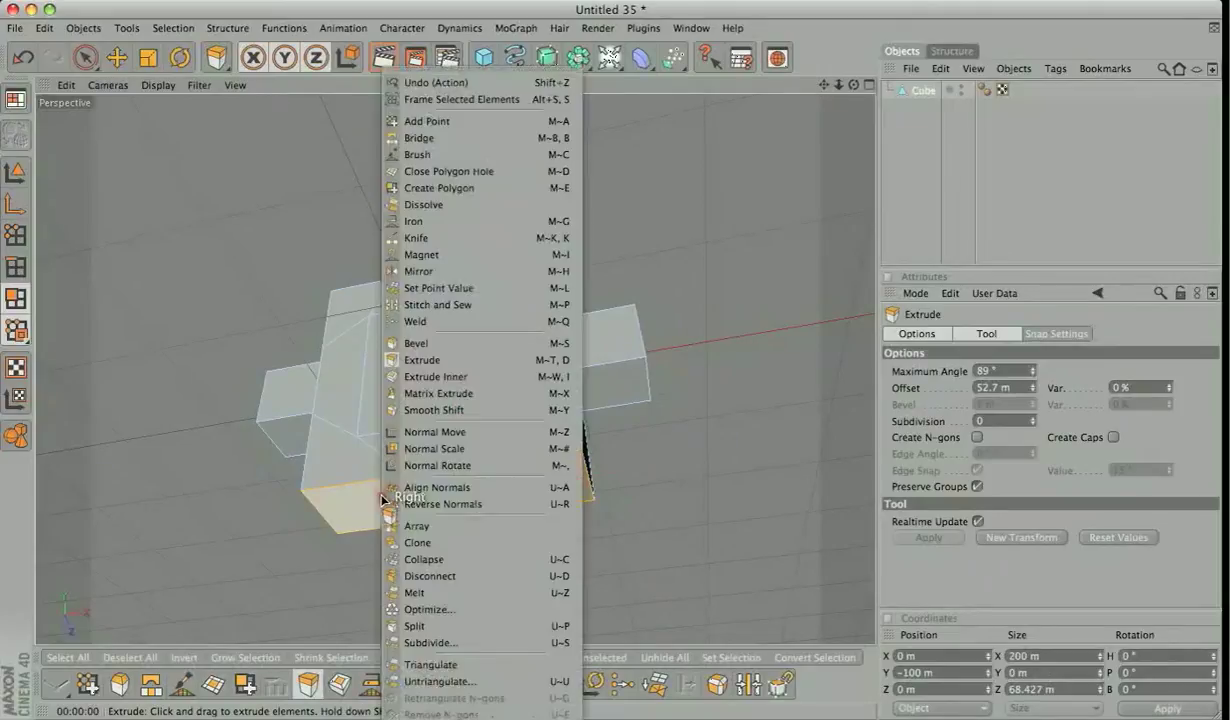
pyautogui.moveTo(422, 360)
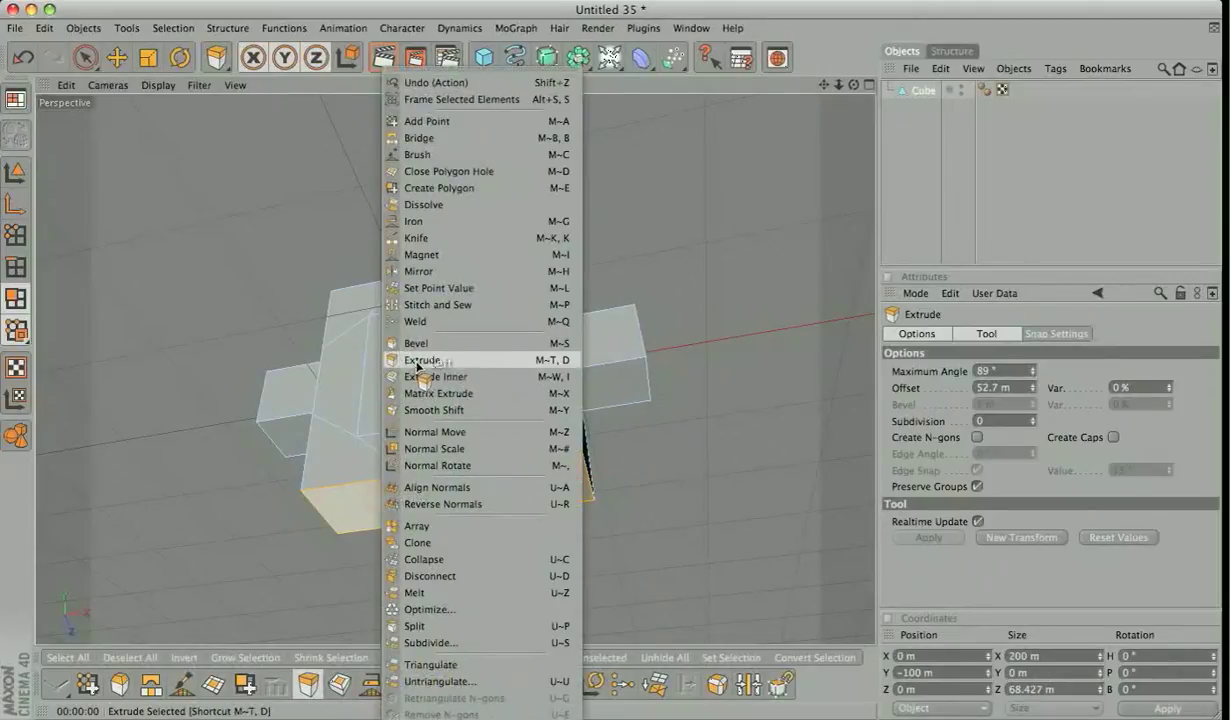
# Extrude the bottom corner faces downward into two legs
pyautogui.click(424, 360)
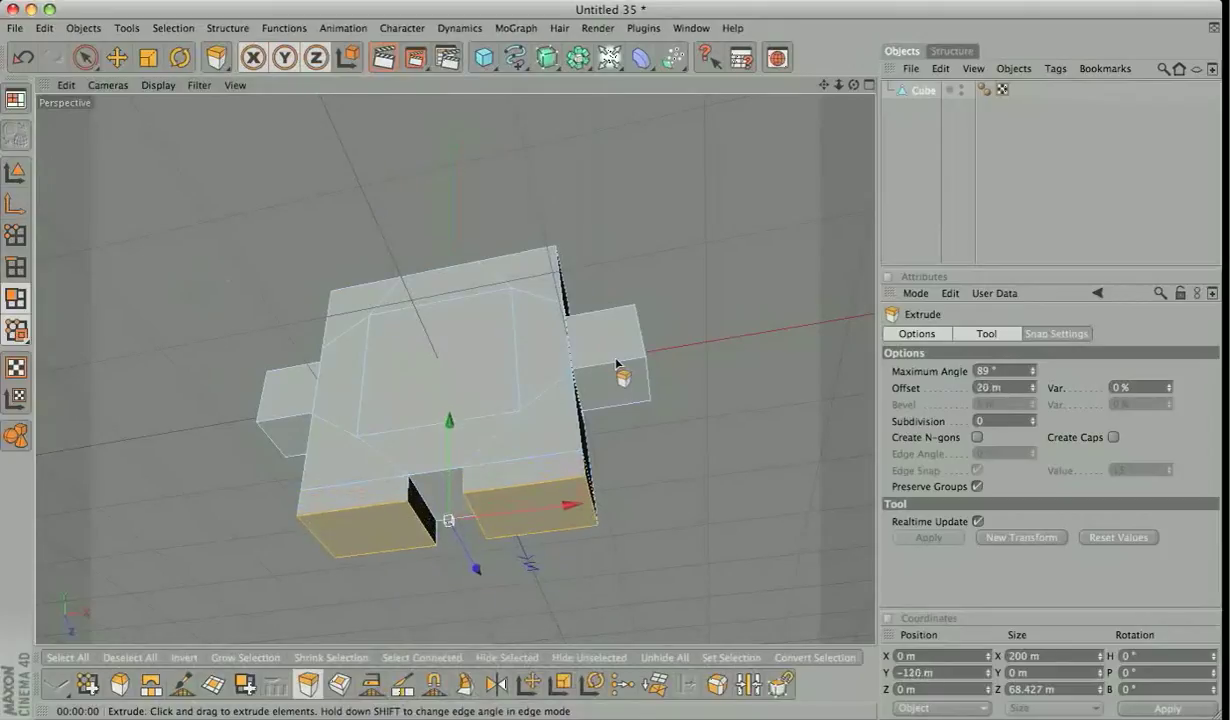
pyautogui.moveTo(450, 520); pyautogui.dragTo(450, 556)
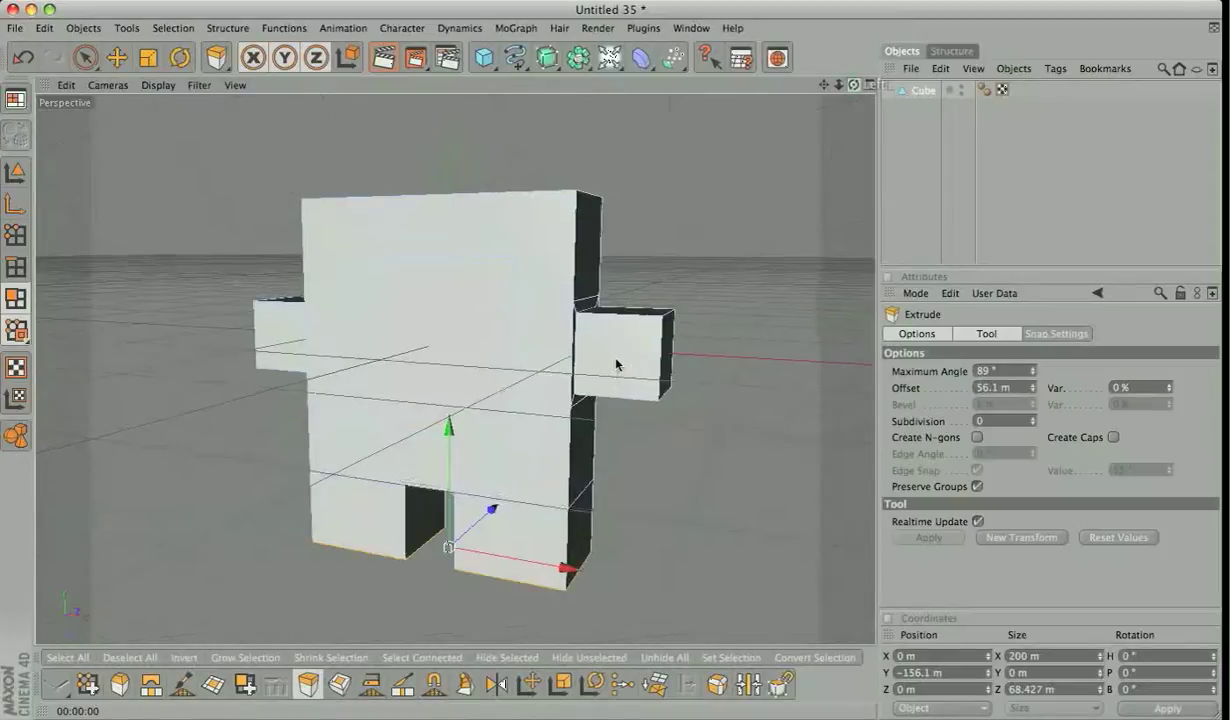
# Wrap the body in a HyperNURBS and display Gouraud Shading (Lines)
pyautogui.click(548, 56)
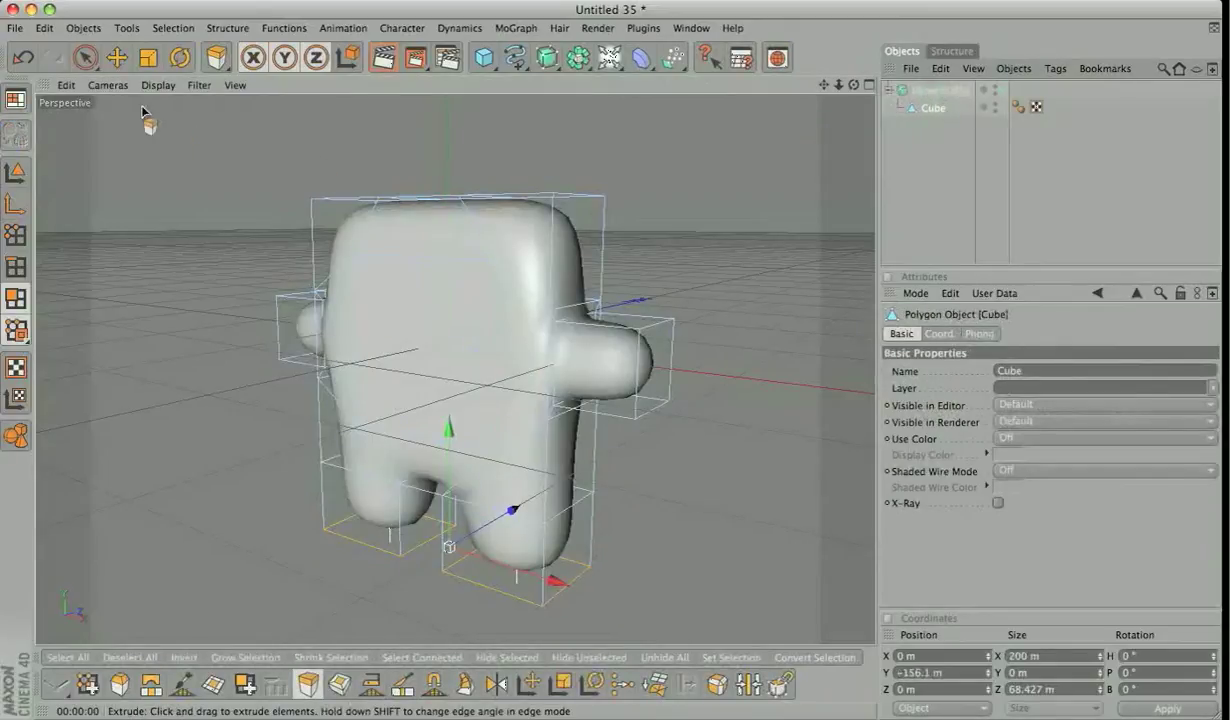
pyautogui.click(158, 84)
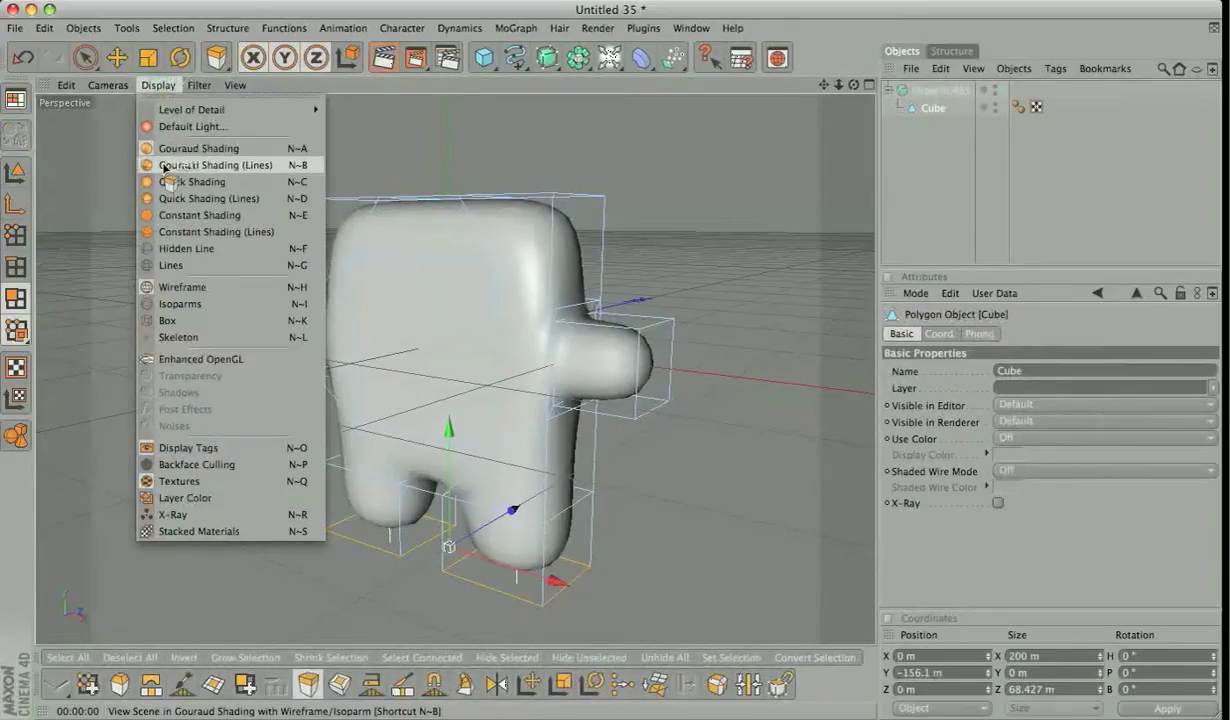
pyautogui.click(214, 164)
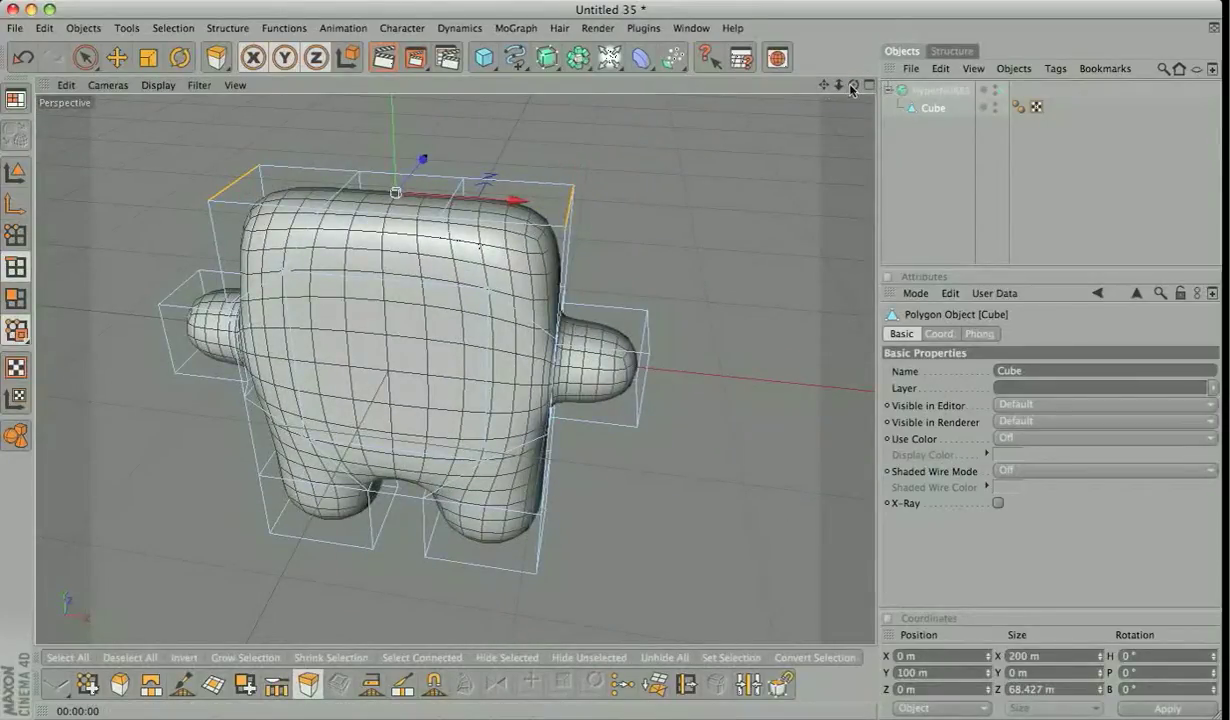
# Scale the head's top edge to reshape the crown
pyautogui.click(150, 56)
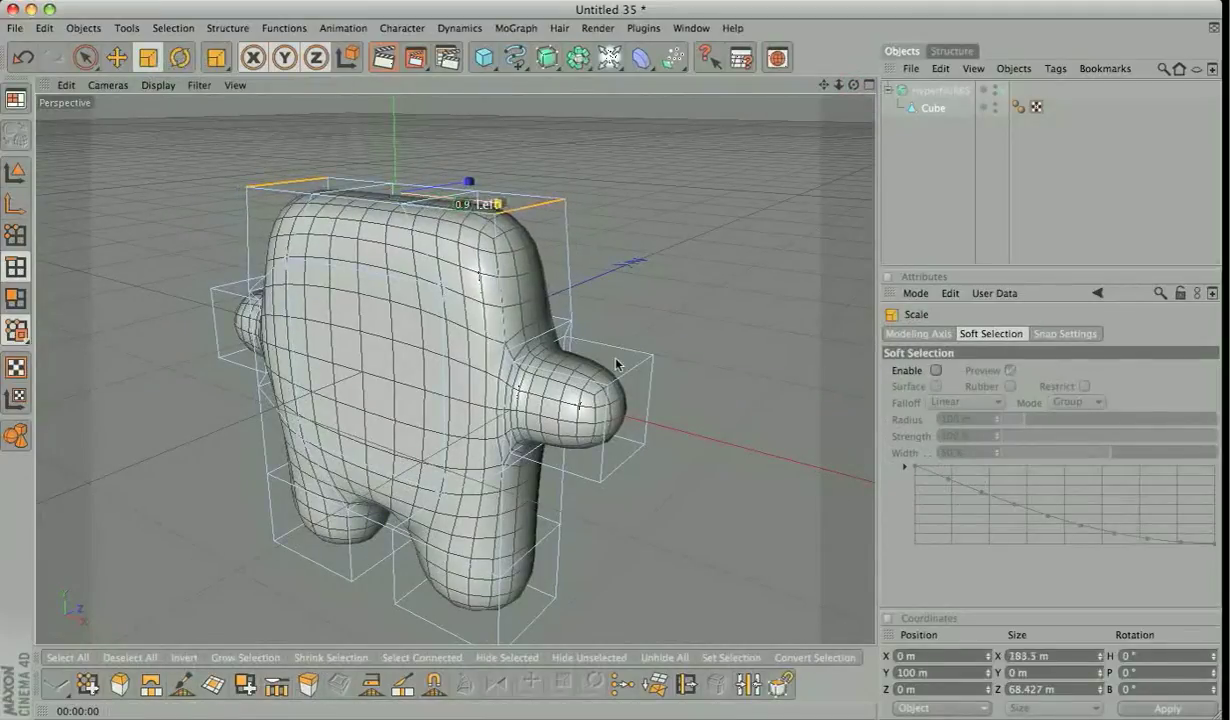
pyautogui.moveTo(460, 182); pyautogui.dragTo(396, 190)
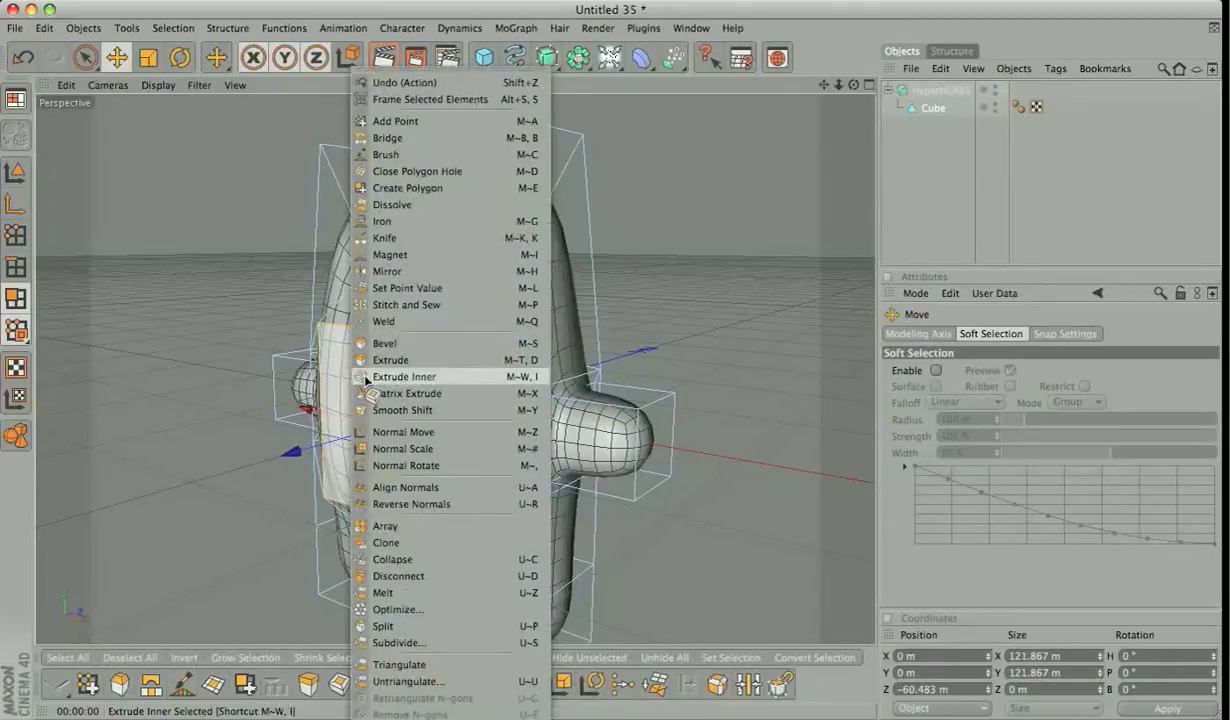
# Inset the eye face, extrude it inward, then inset again for a ringed hollow
pyautogui.click(404, 376)
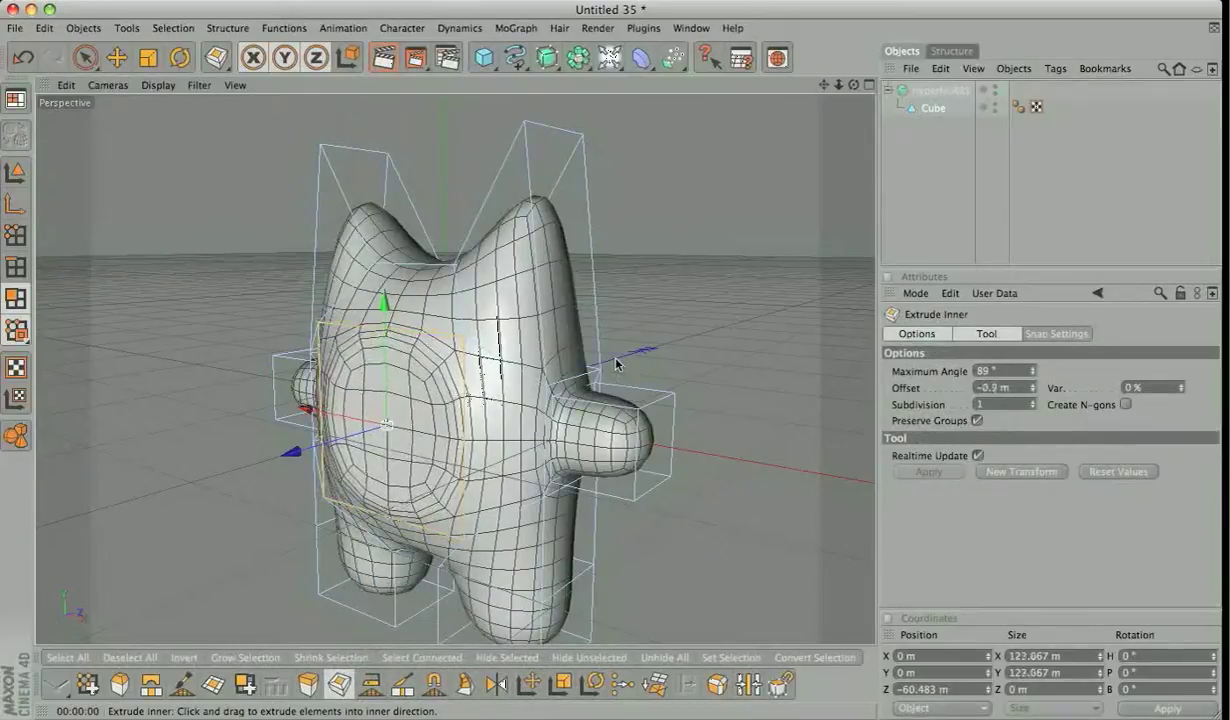
pyautogui.moveTo(616, 364); pyautogui.dragTo(622, 376)
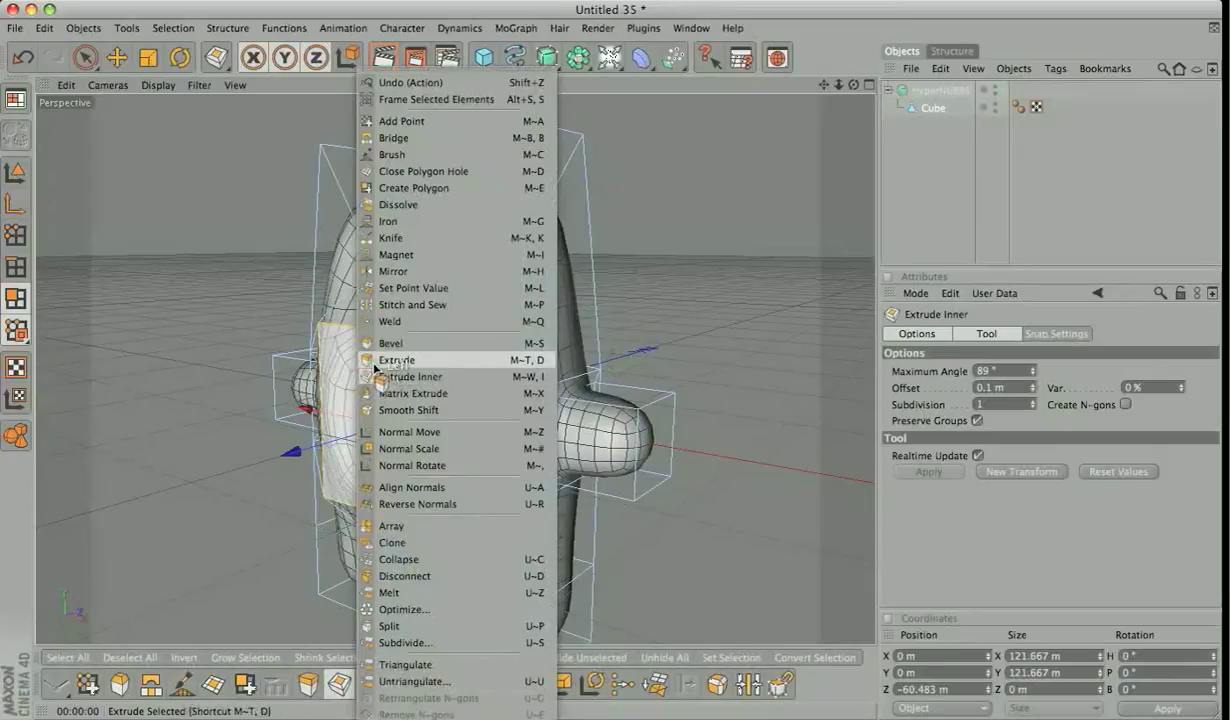
pyautogui.click(396, 360)
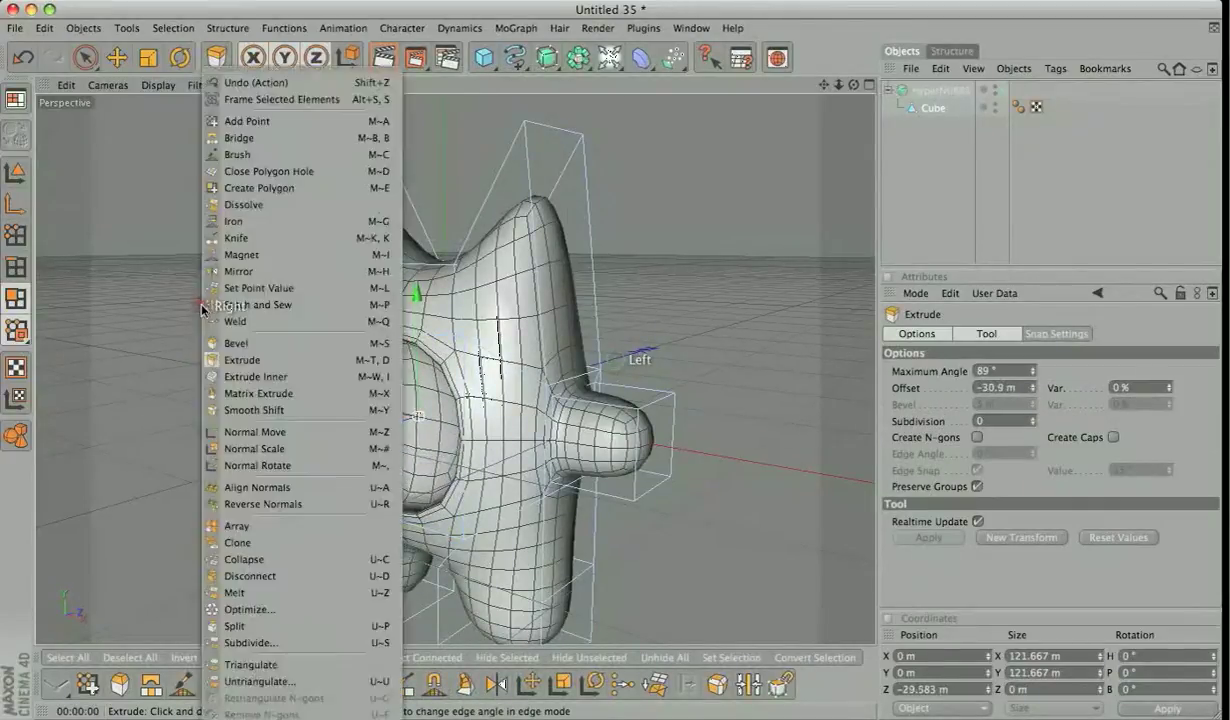
pyautogui.click(256, 376)
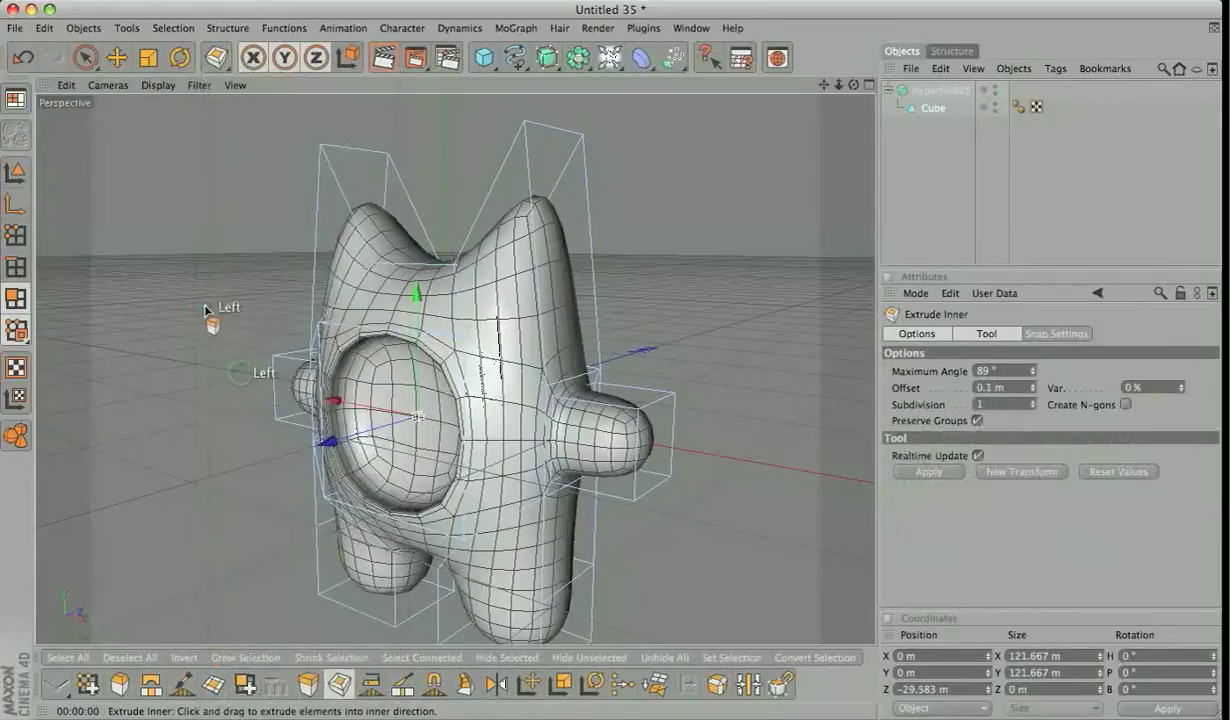